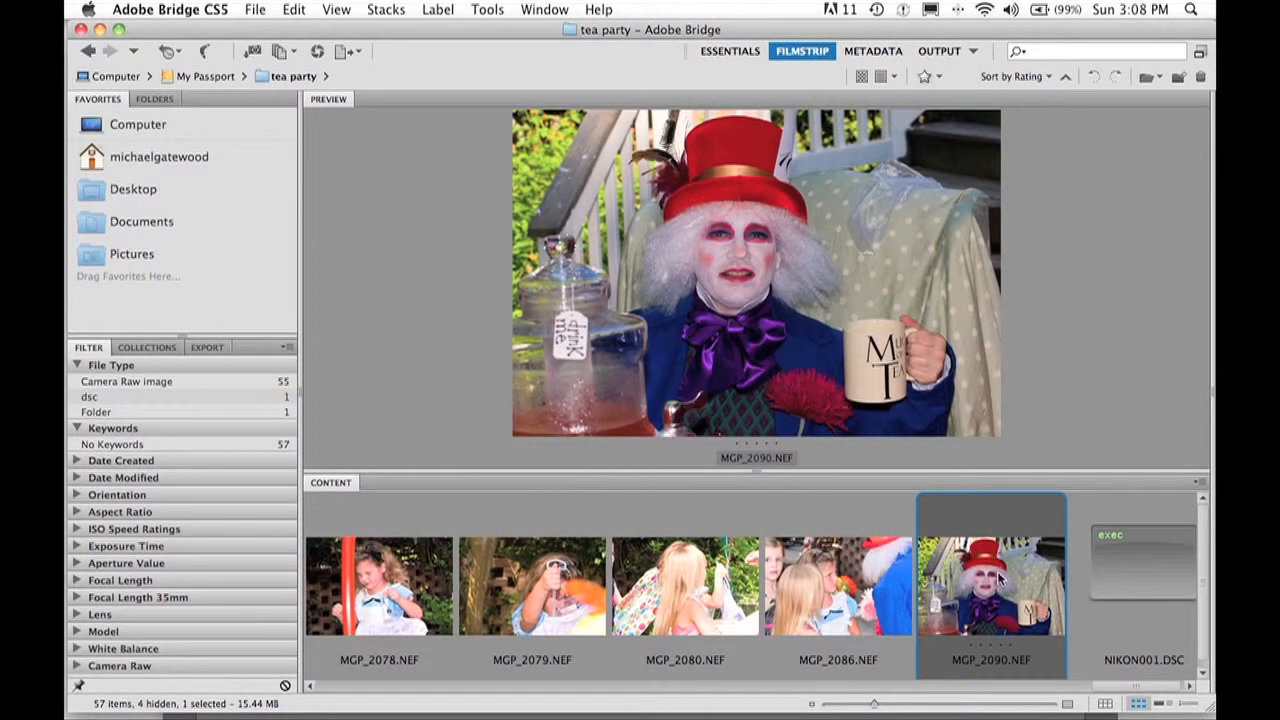
Open MGP_2090.NEF from the Bridge filmstrip through Camera Raw into Photoshop as an image
{"action": "double_click", "coordinate": [996, 592]}
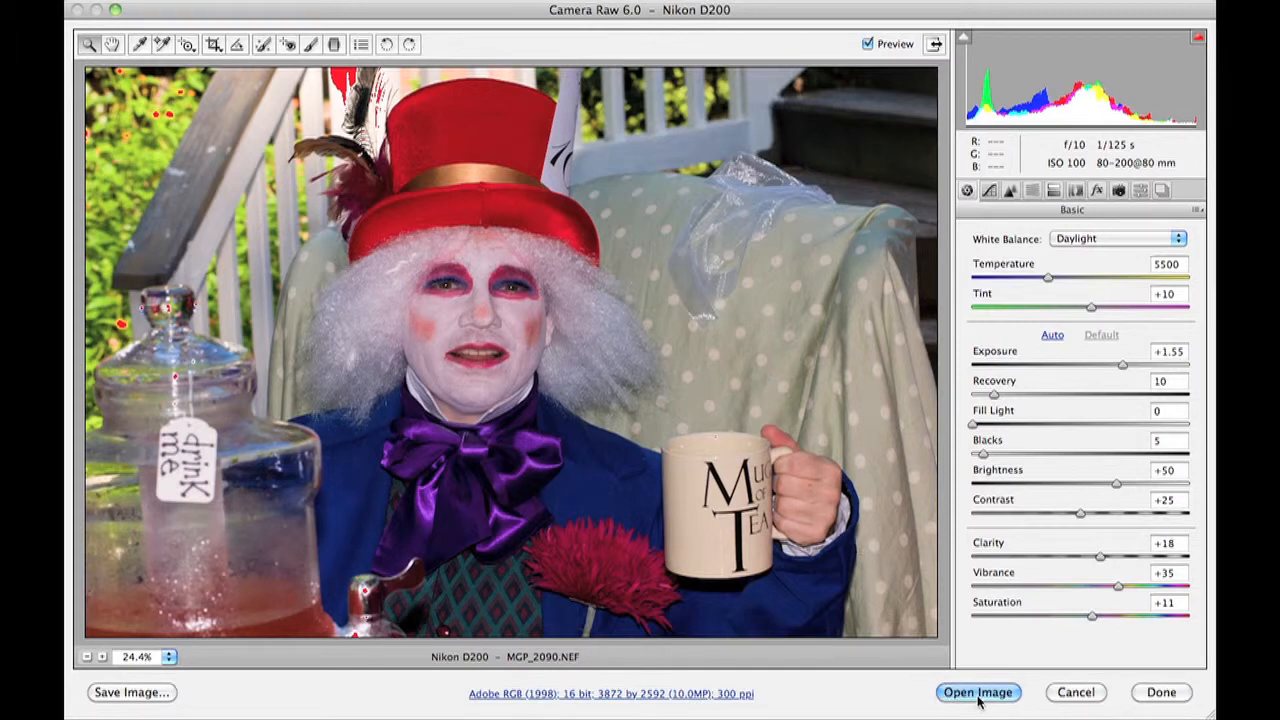
{"action": "mouse_move", "coordinate": [978, 696]}
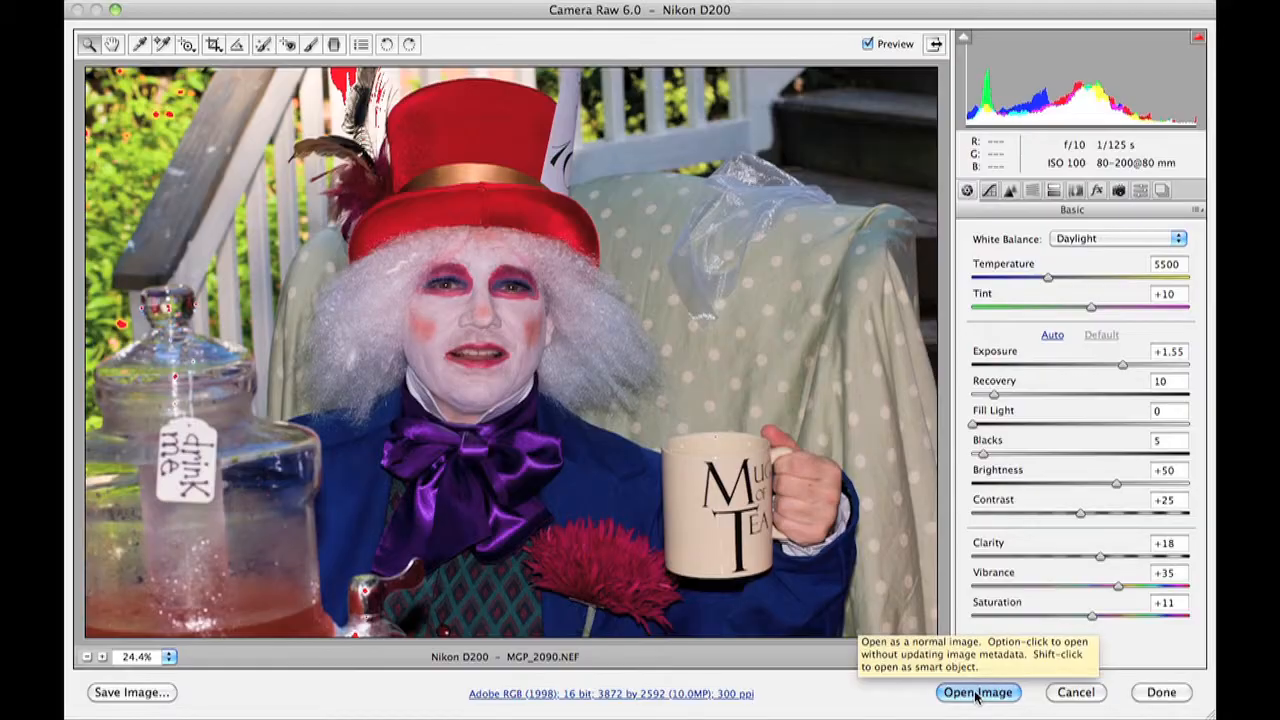
{"action": "left_click", "coordinate": [978, 692]}
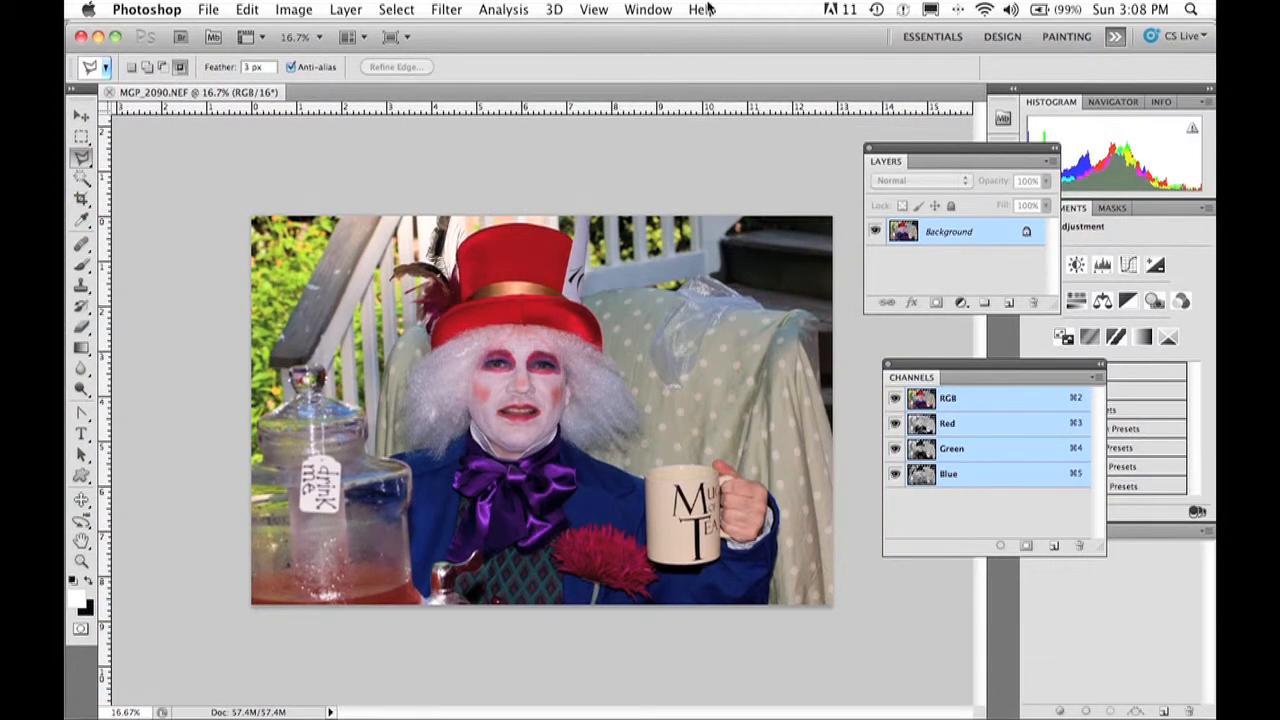
Reset the Photography workspace to its default panel arrangement
{"action": "left_click", "coordinate": [648, 8]}
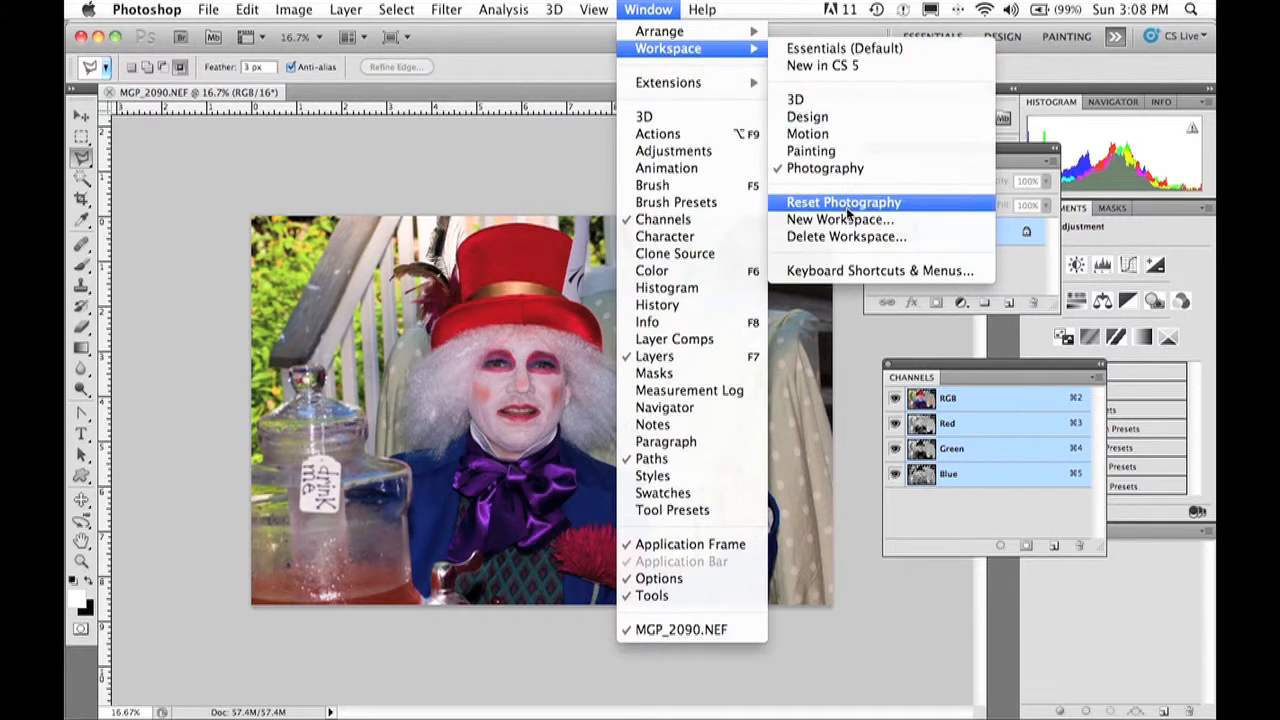
{"action": "left_click", "coordinate": [840, 202]}
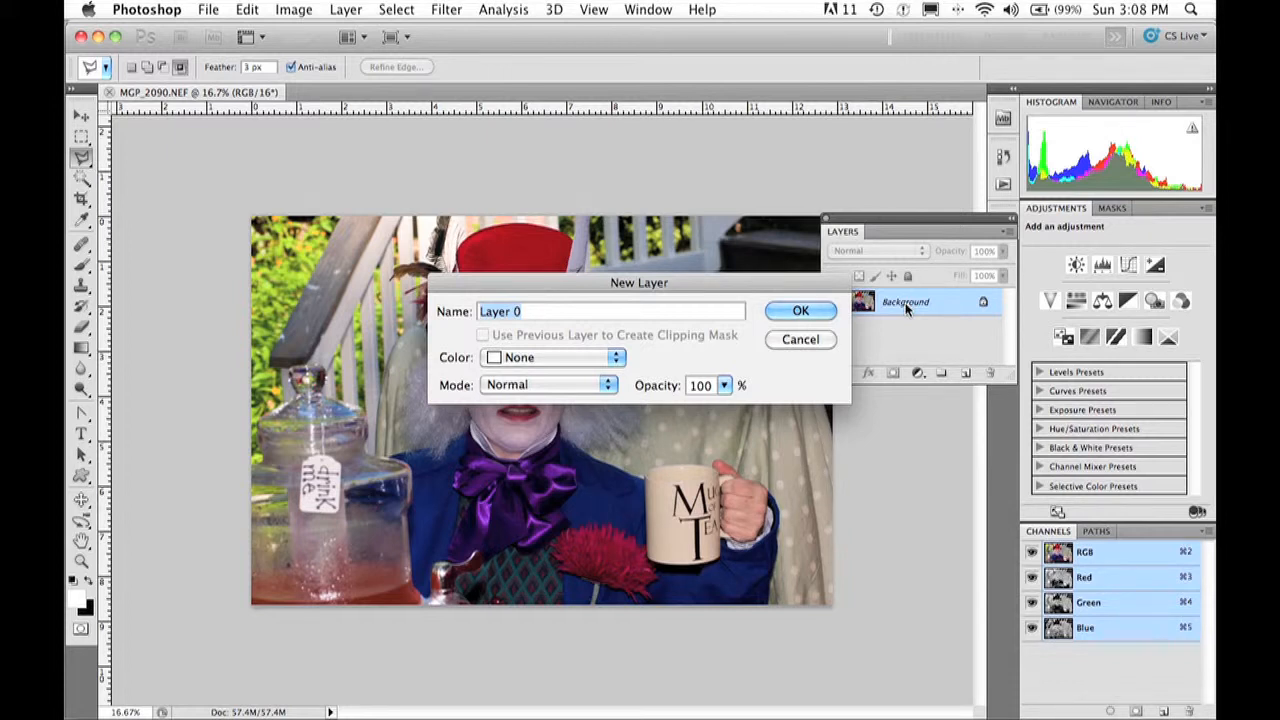
Convert the Background into a regular layer named 'man'
{"action": "left_click", "coordinate": [800, 312]}
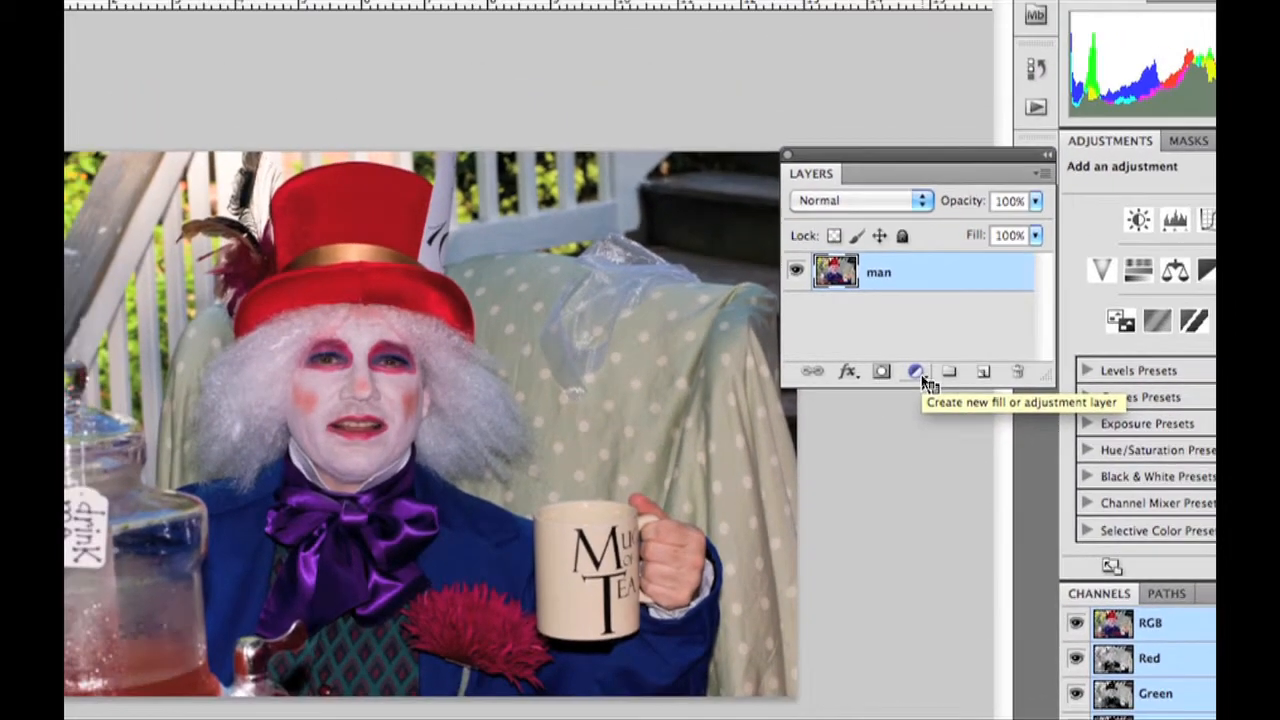
Add a Black & White adjustment layer above the man layer, turning the photo grayscale
{"action": "left_click", "coordinate": [916, 370]}
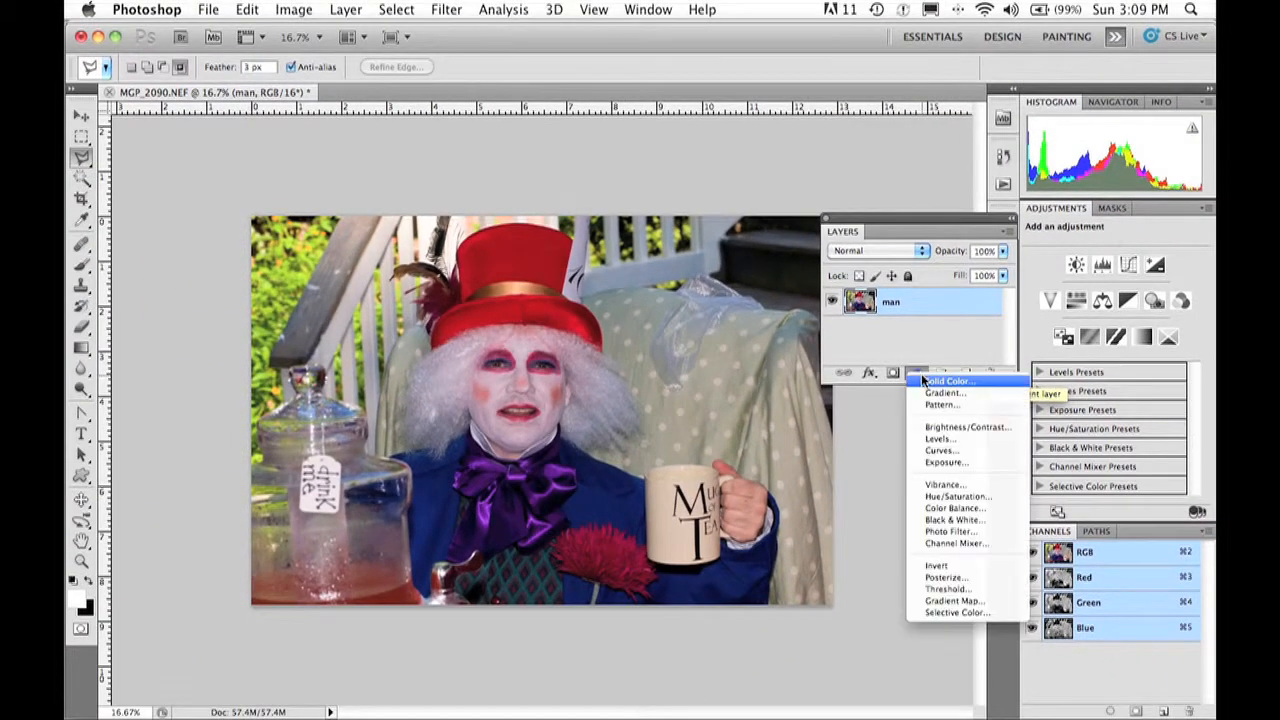
{"action": "mouse_move", "coordinate": [956, 544]}
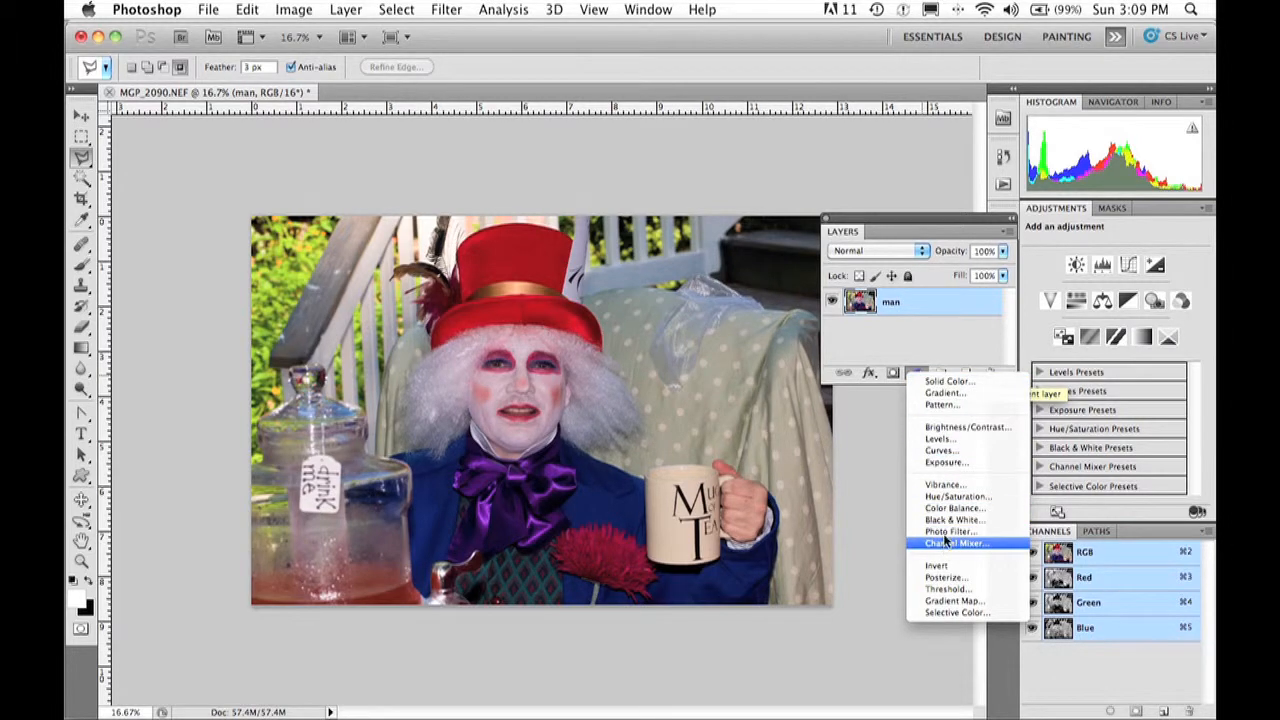
{"action": "left_click", "coordinate": [952, 516]}
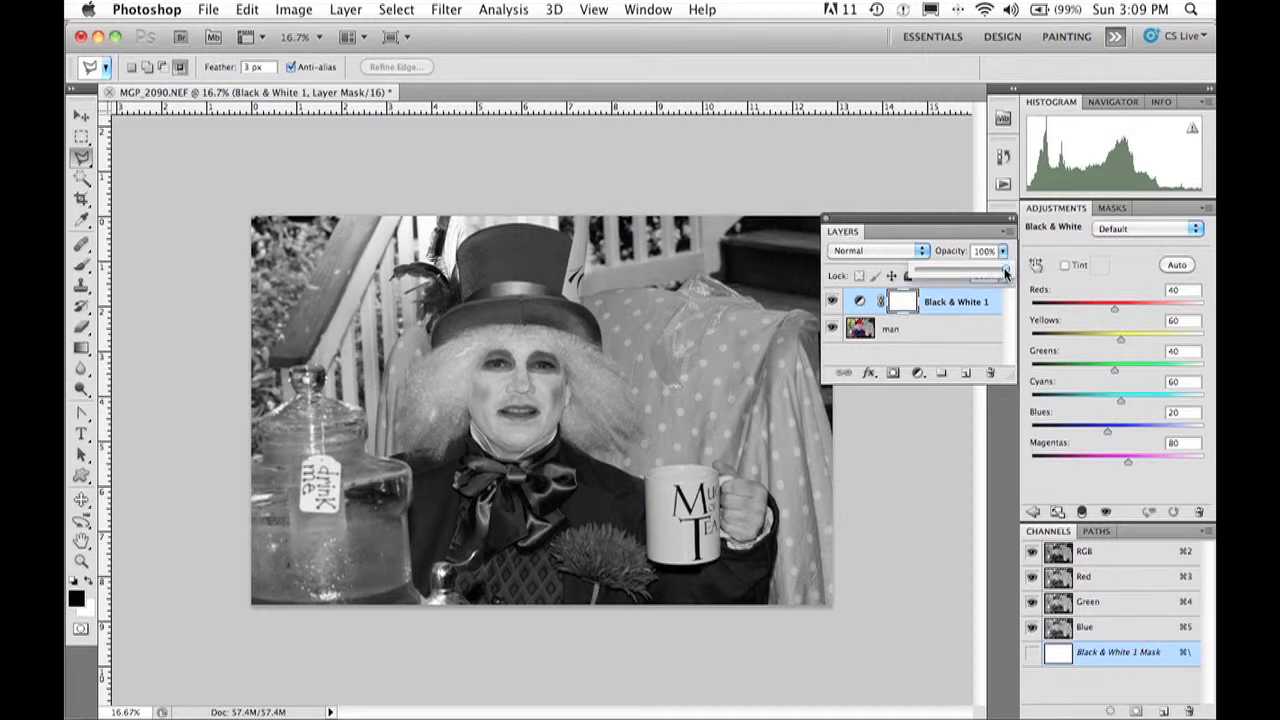
{"action": "left_click_drag", "start_coordinate": [1008, 276], "coordinate": [964, 276]}
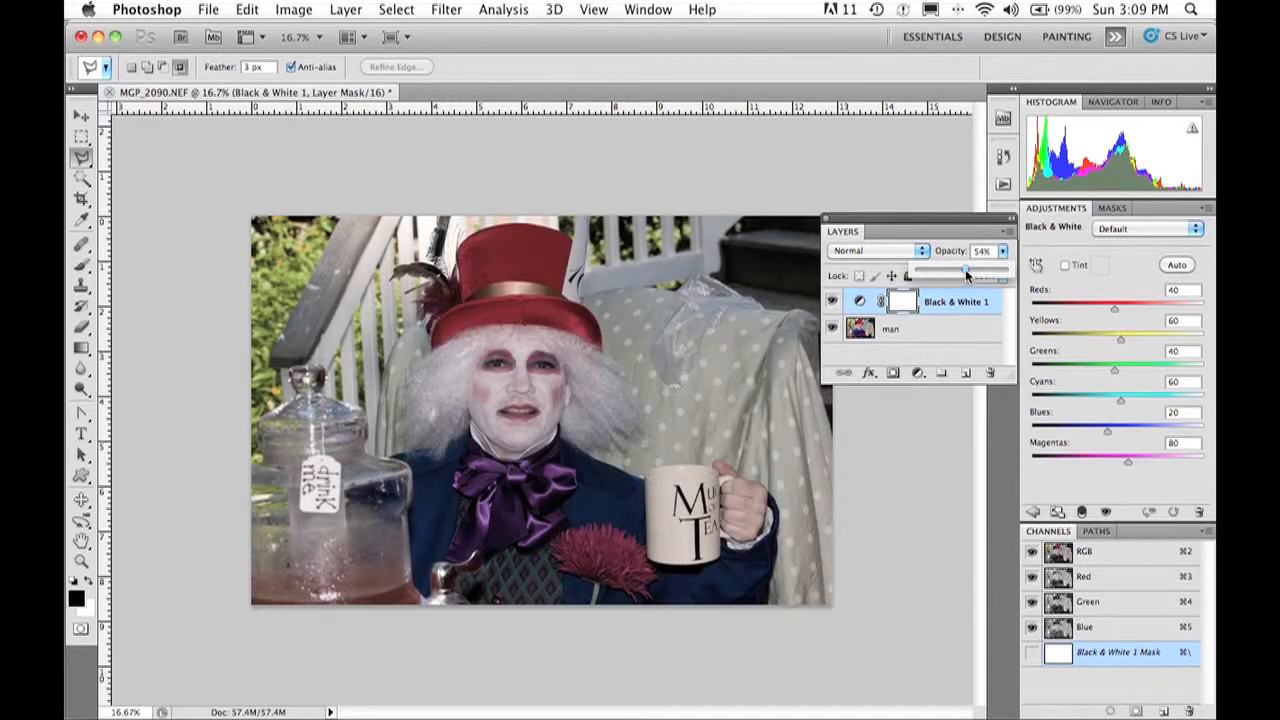
{"action": "left_click_drag", "start_coordinate": [964, 274], "coordinate": [992, 274]}
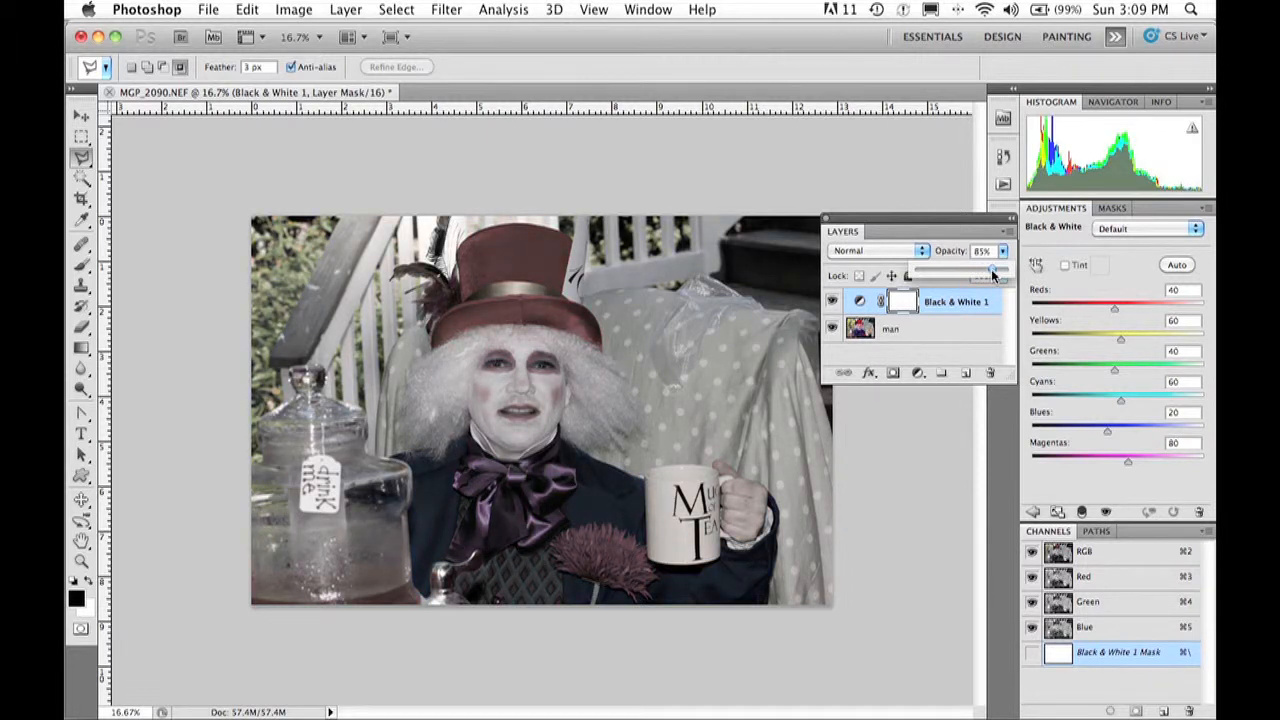
{"action": "left_click_drag", "start_coordinate": [992, 276], "coordinate": [1004, 276]}
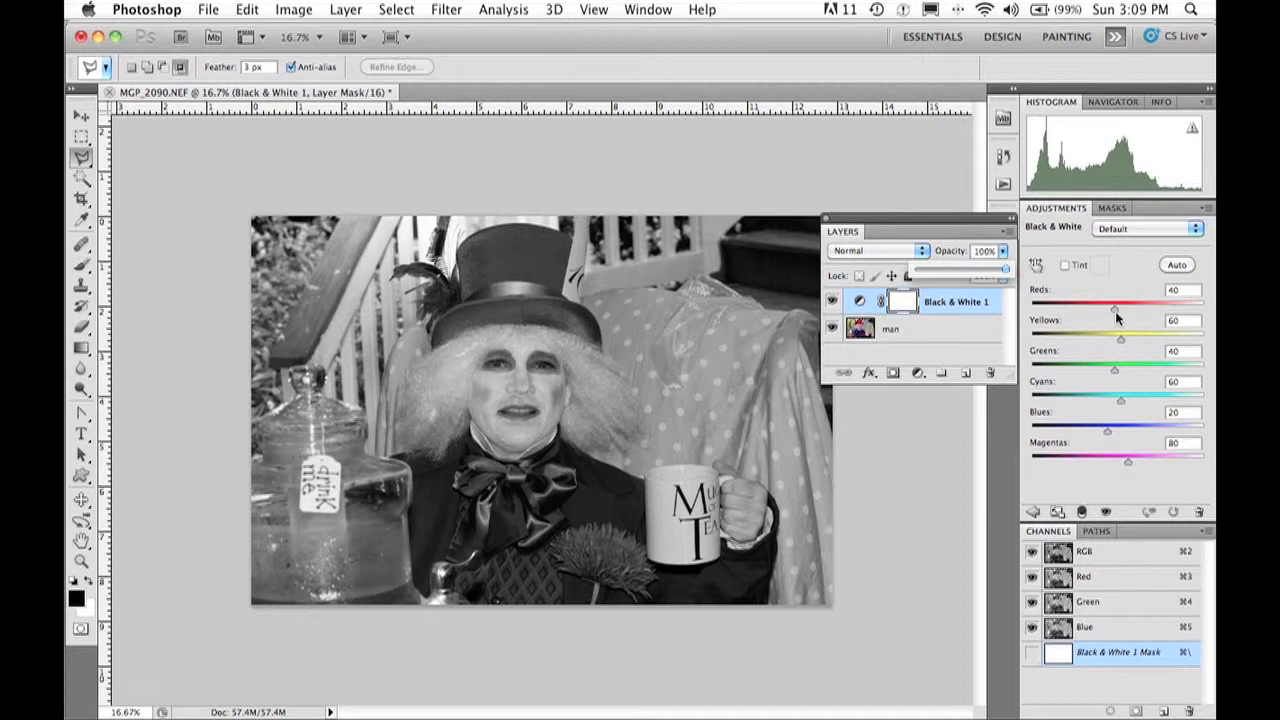
Adjust the Black & White Reds slider, settling it at 46
{"action": "left_click_drag", "start_coordinate": [1116, 300], "coordinate": [1120, 300]}
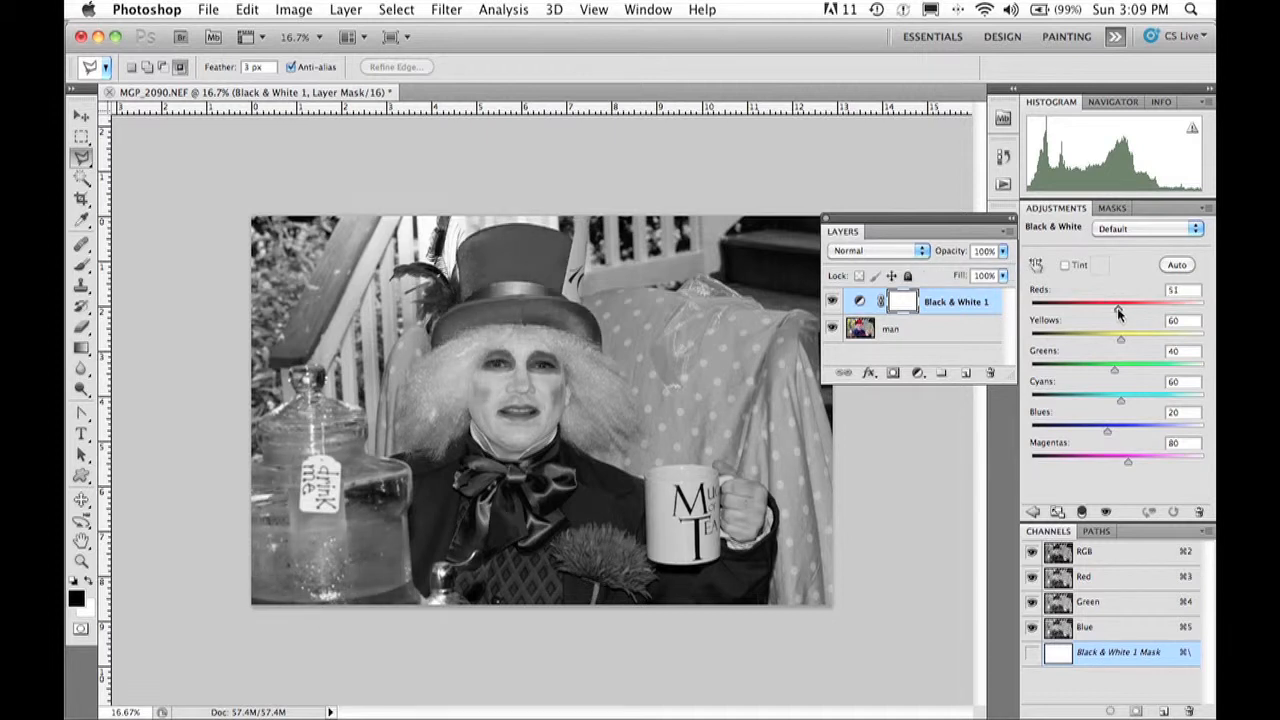
{"action": "left_click_drag", "start_coordinate": [1120, 300], "coordinate": [1112, 300]}
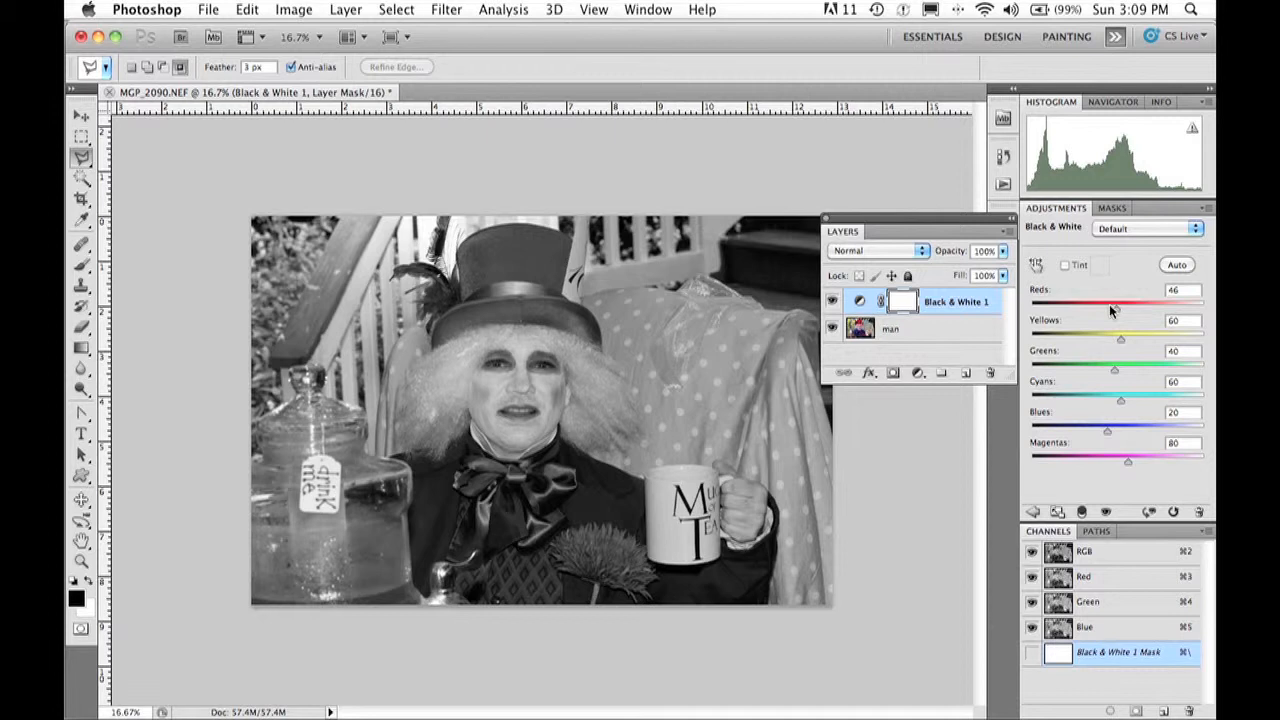
{"action": "mouse_move", "coordinate": [1112, 312]}
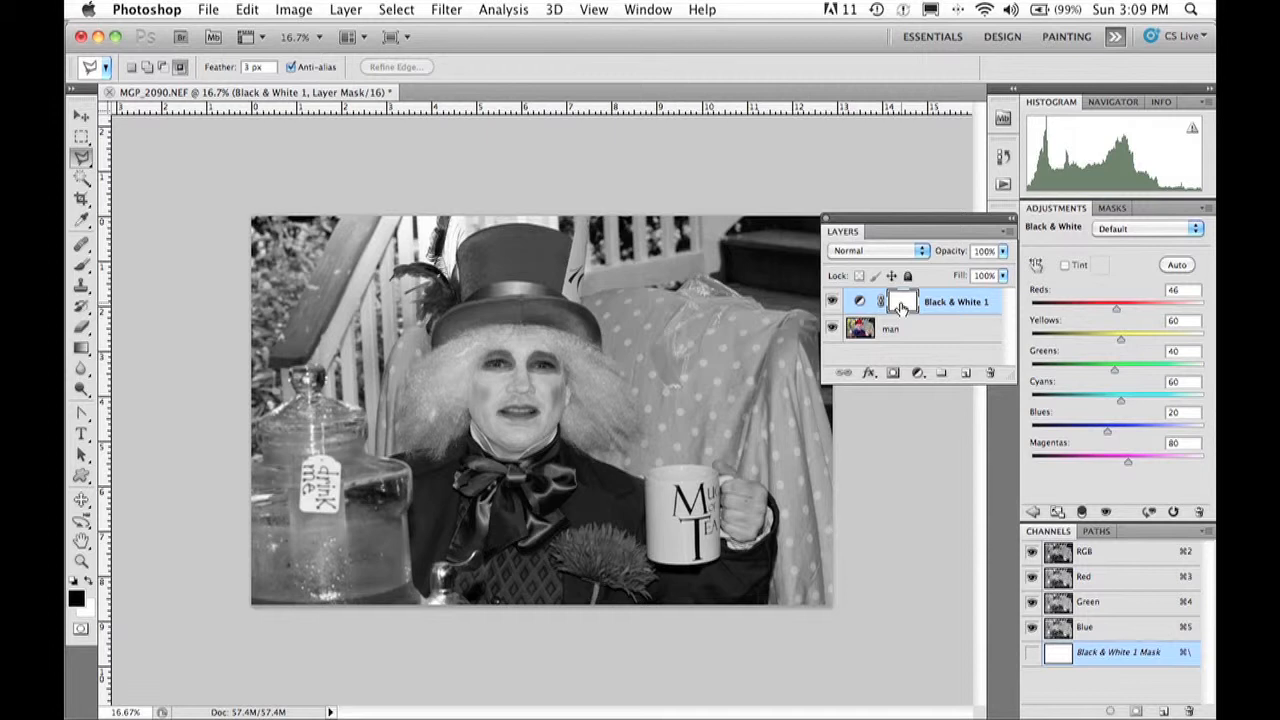
{"action": "mouse_move", "coordinate": [902, 304]}
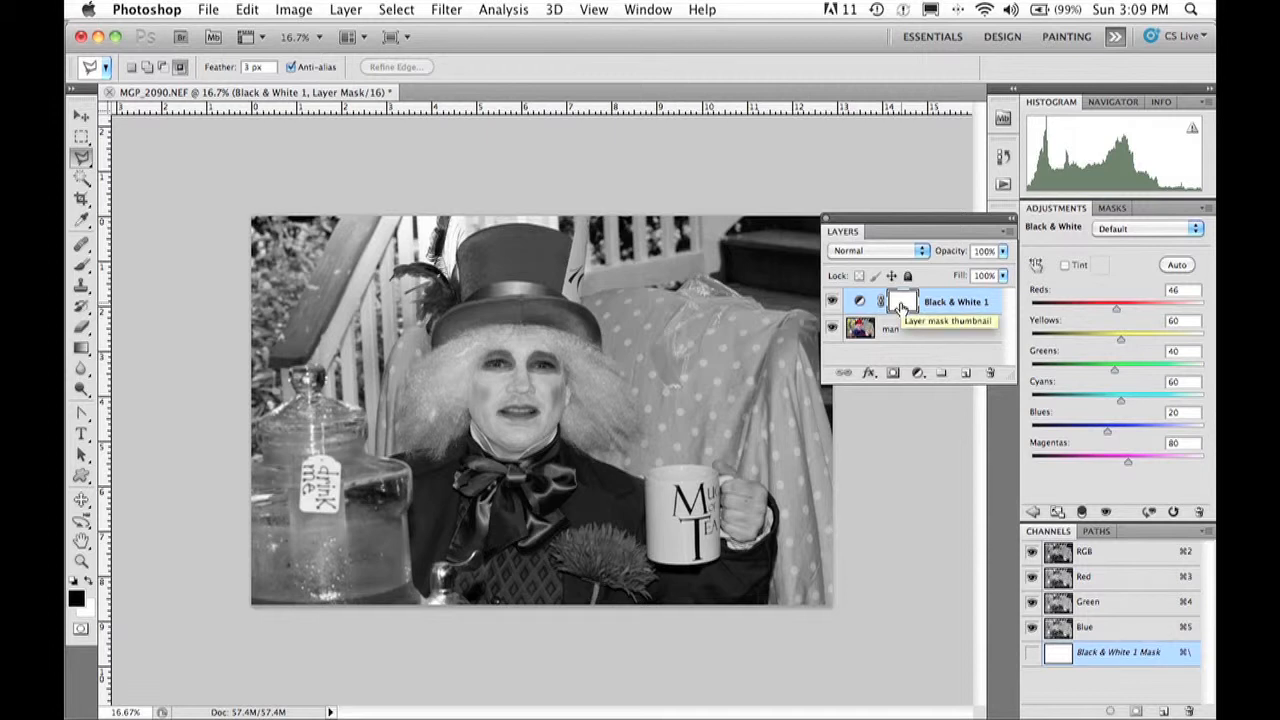
{"action": "mouse_move", "coordinate": [898, 308]}
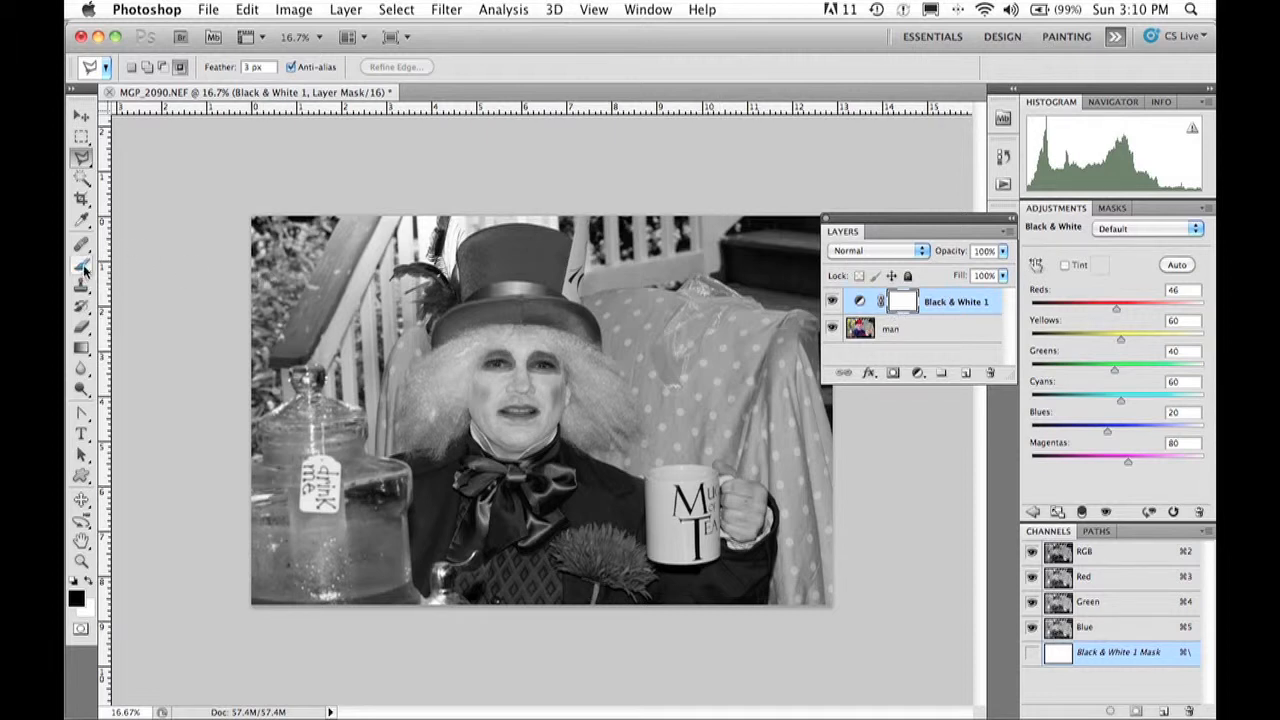
Paint black with the Brush over the hat on the layer mask, restoring its red
{"action": "left_click", "coordinate": [80, 268]}
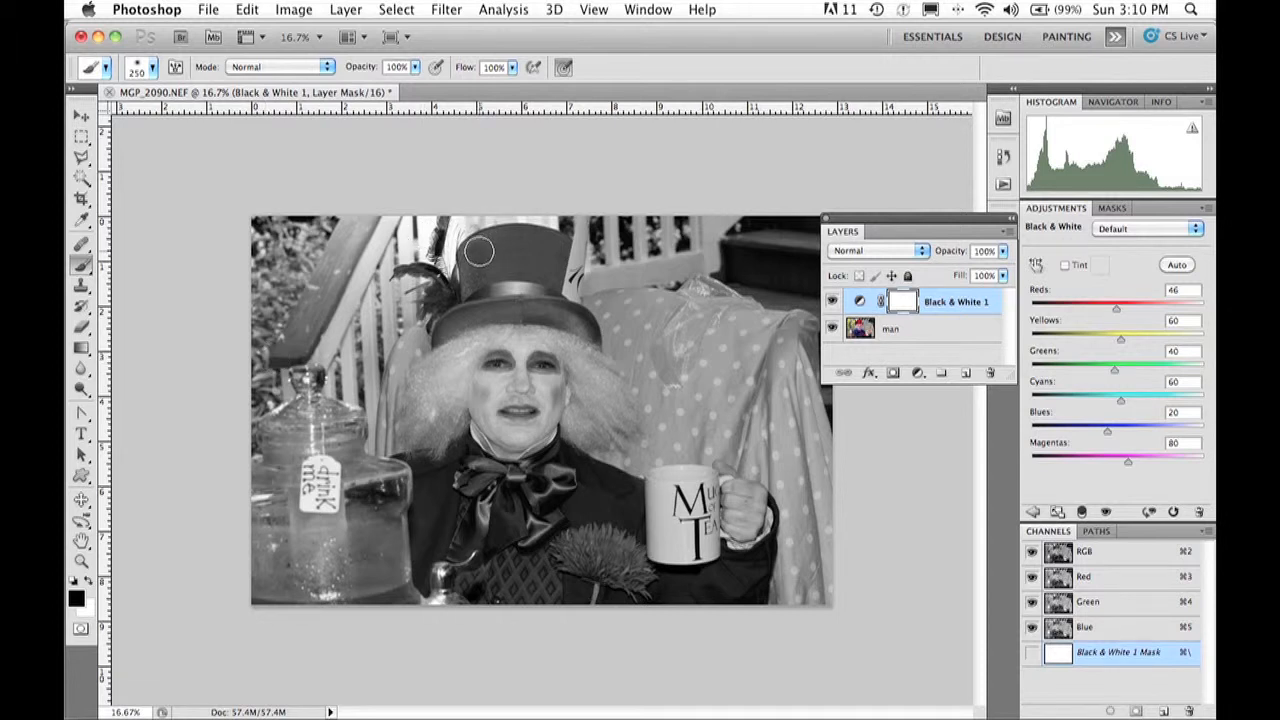
{"action": "left_click", "coordinate": [484, 252]}
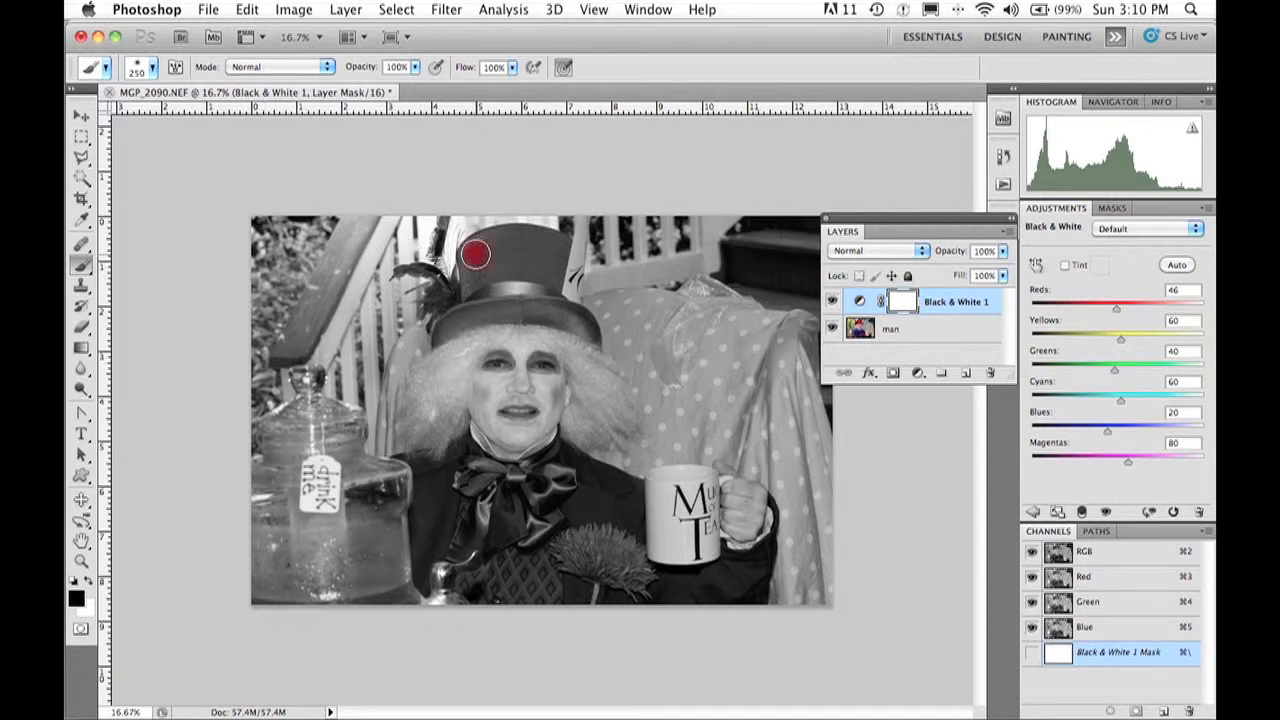
{"action": "left_click_drag", "start_coordinate": [476, 252], "coordinate": [550, 244]}
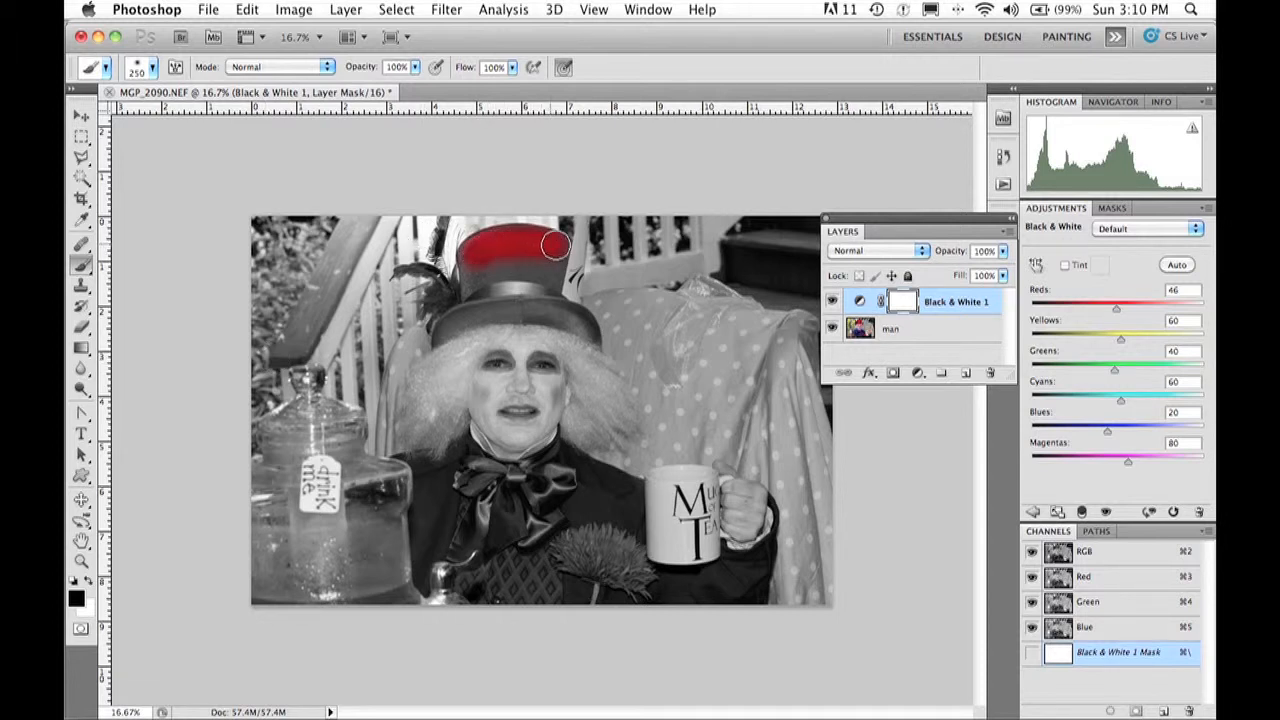
{"action": "left_click_drag", "start_coordinate": [550, 244], "coordinate": [570, 320]}
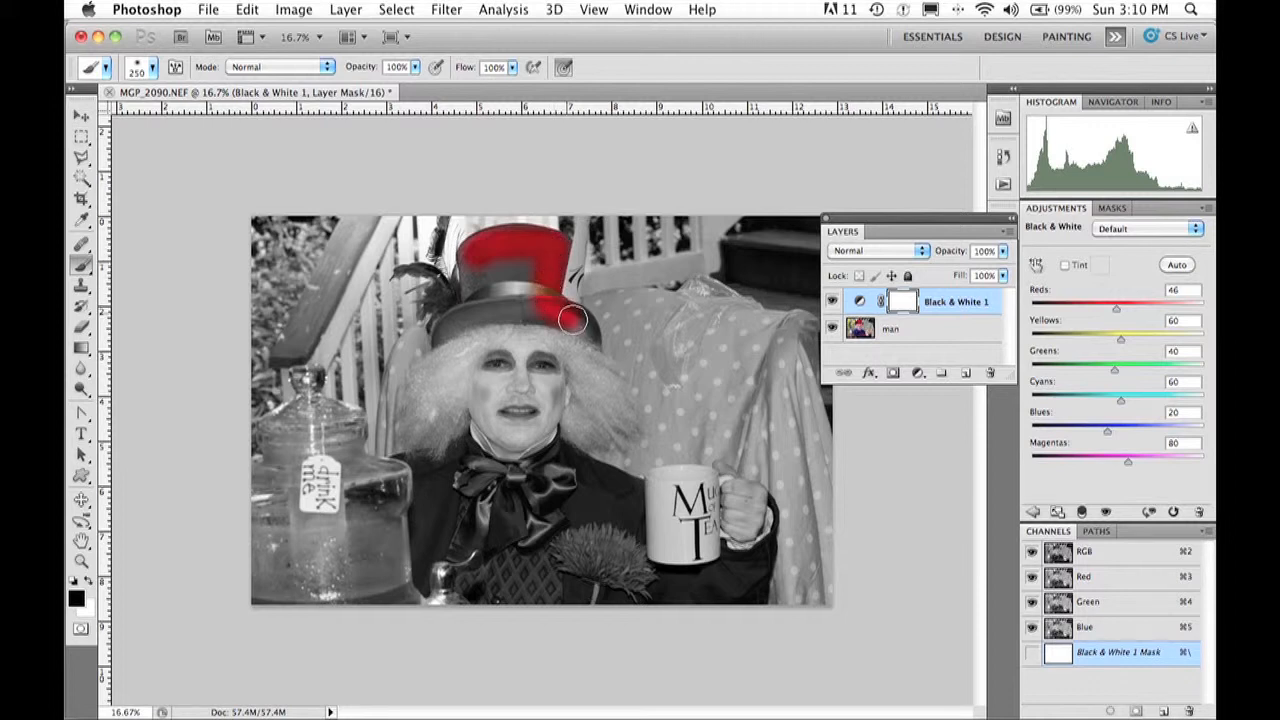
{"action": "left_click_drag", "start_coordinate": [572, 320], "coordinate": [518, 316]}
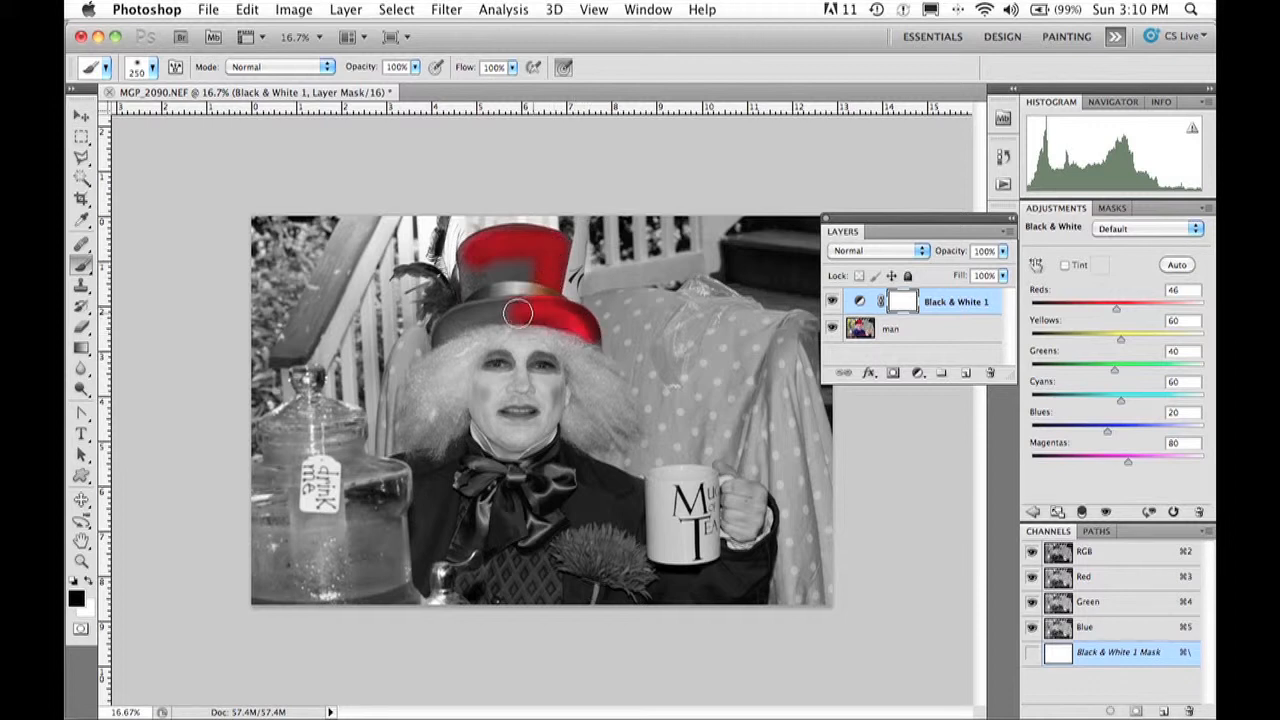
{"action": "left_click_drag", "start_coordinate": [518, 314], "coordinate": [444, 332]}
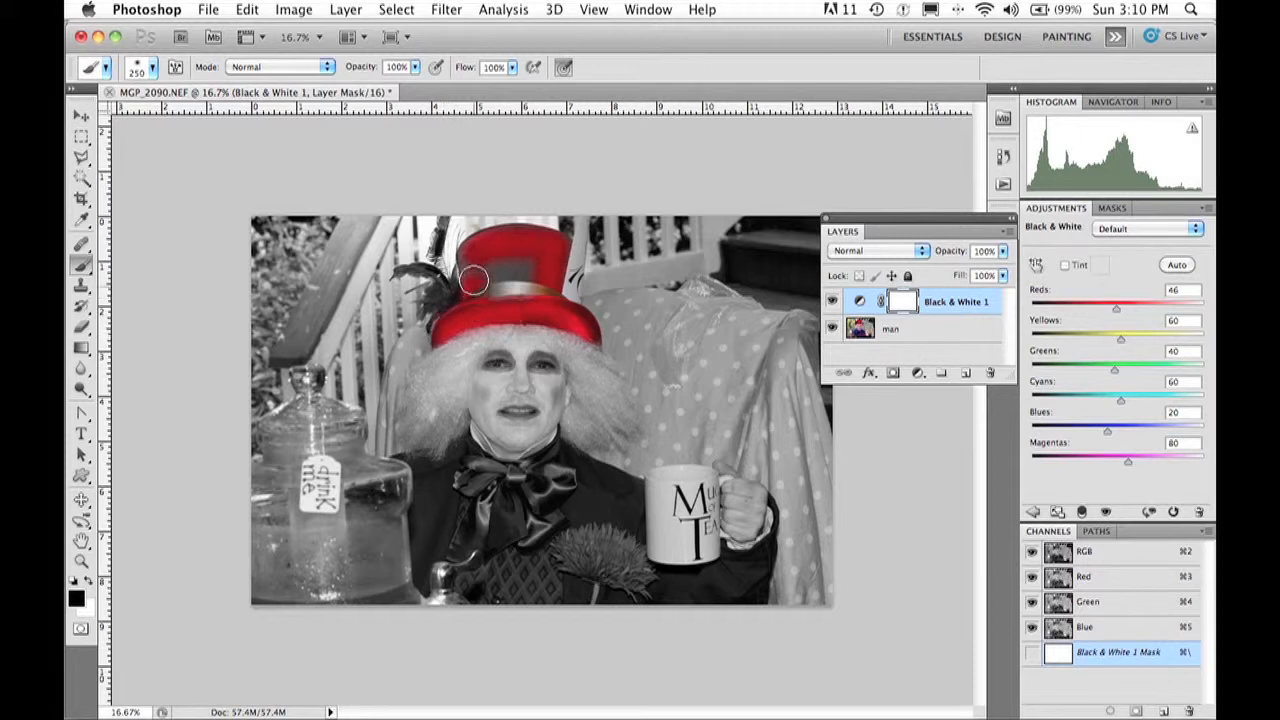
{"action": "left_click_drag", "start_coordinate": [472, 280], "coordinate": [536, 268]}
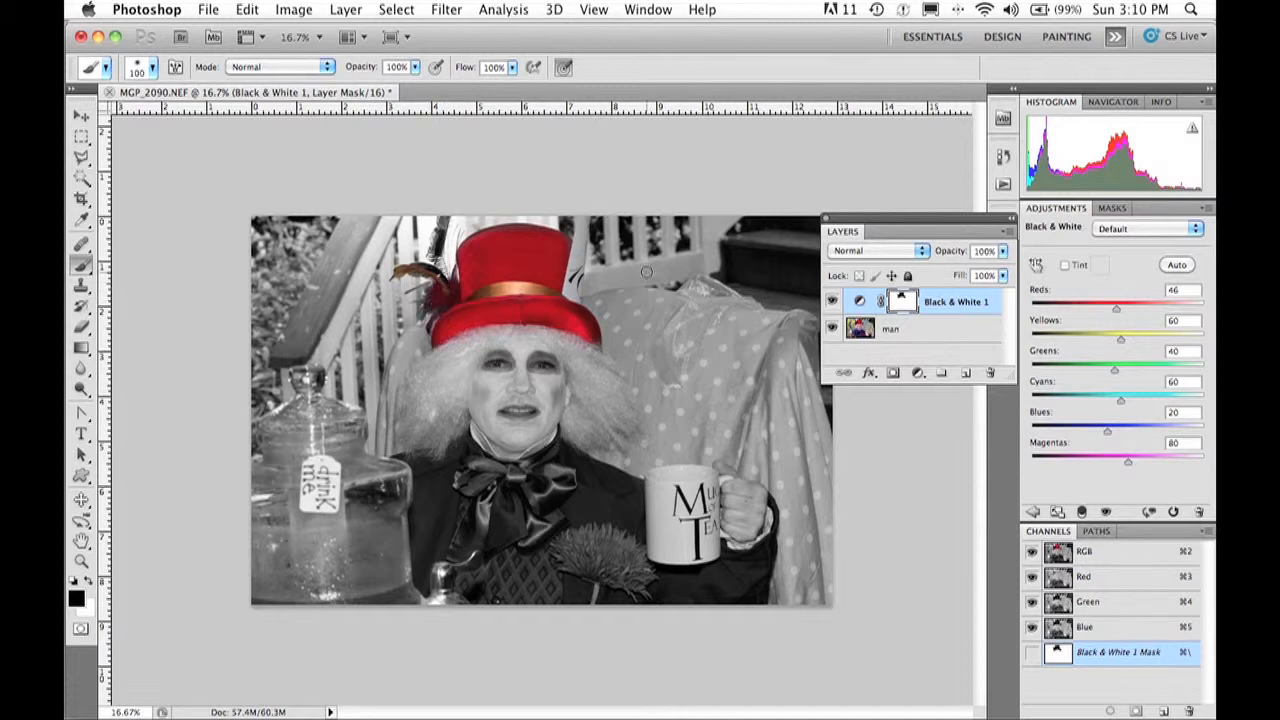
{"action": "mouse_move", "coordinate": [736, 302]}
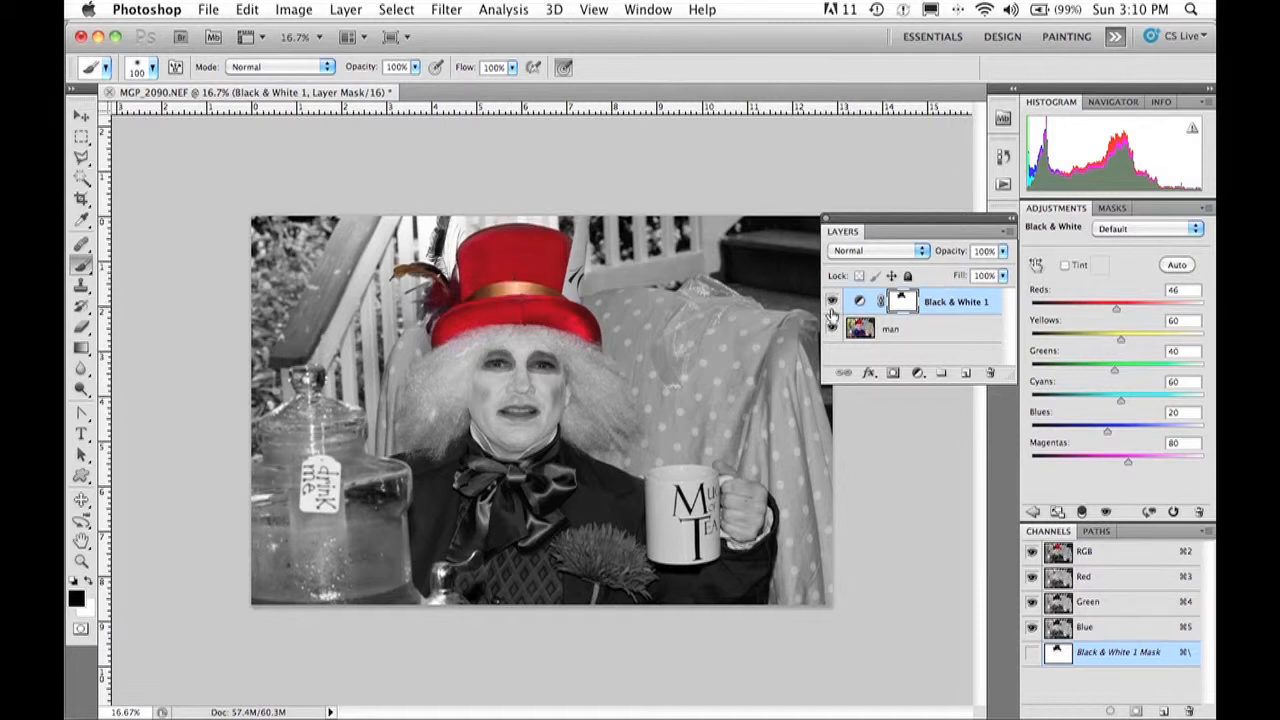
{"action": "mouse_move", "coordinate": [832, 304]}
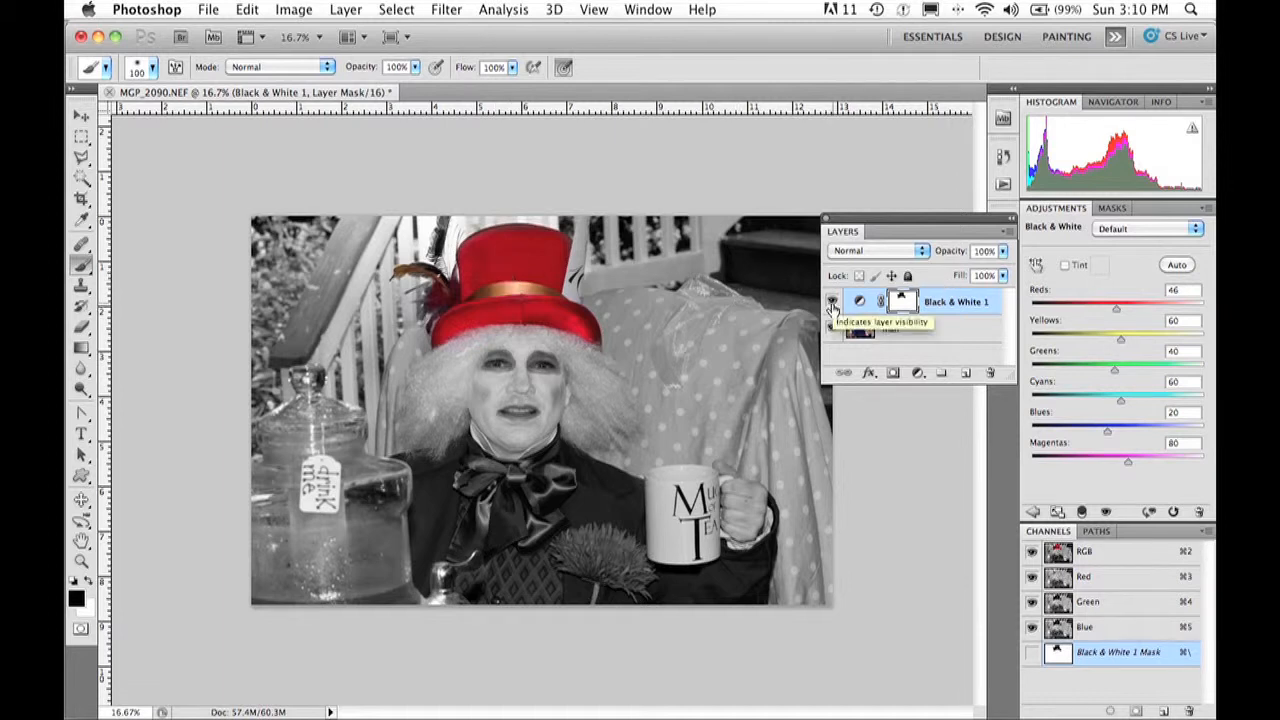
Hide the Black & White 1 layer to show the full-colour original for comparison
{"action": "left_click", "coordinate": [832, 302]}
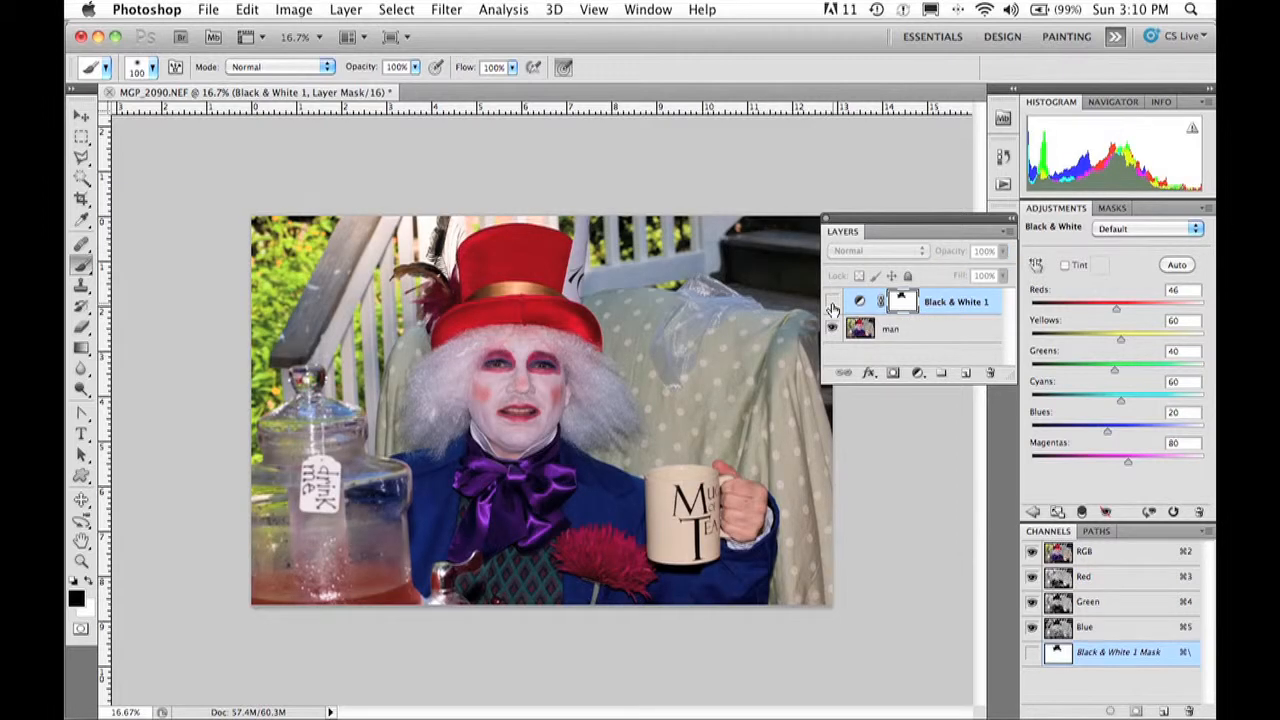